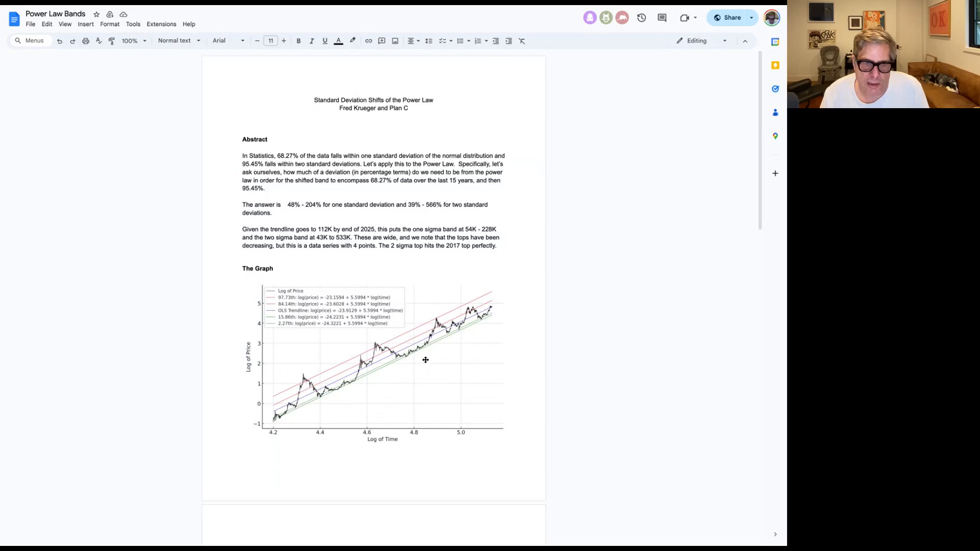
mouse_move(414, 362)
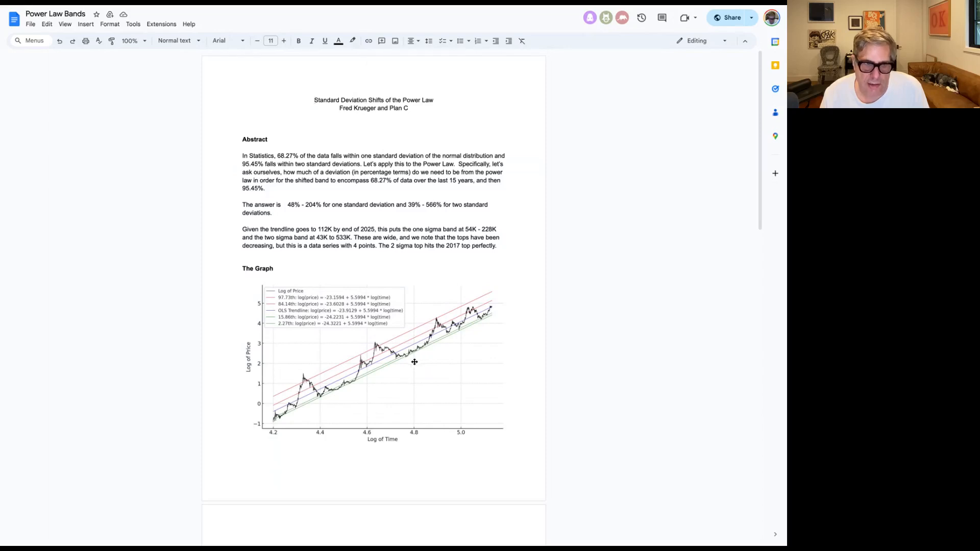
mouse_move(304, 400)
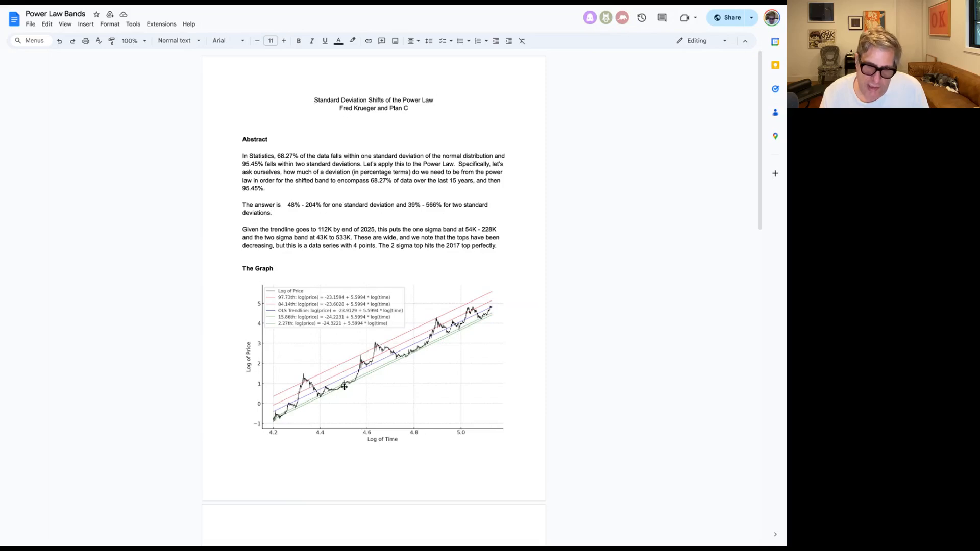
mouse_move(348, 386)
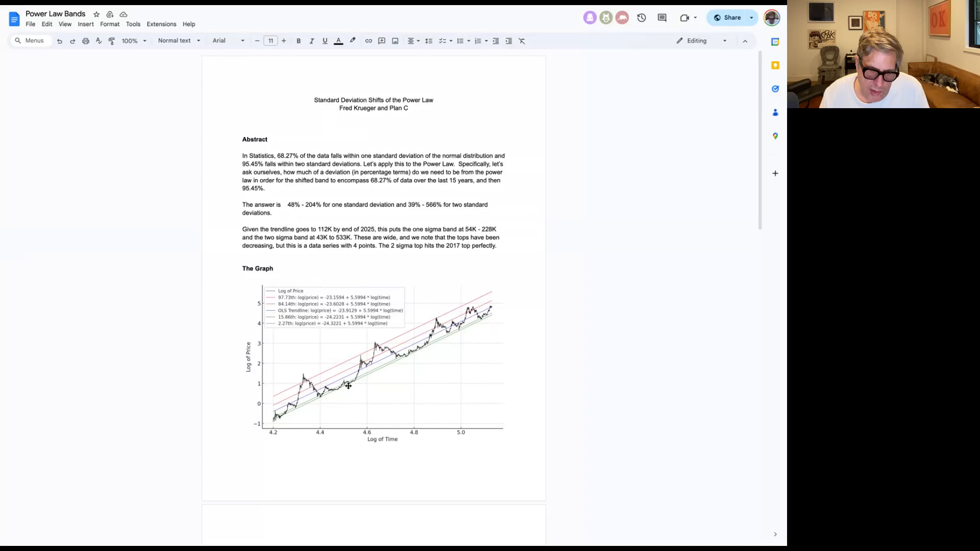
mouse_move(336, 392)
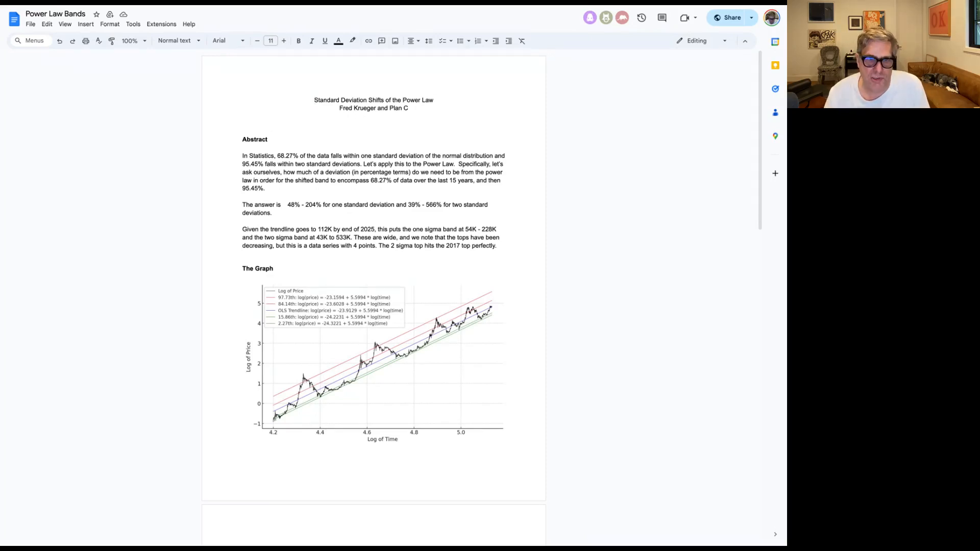
mouse_move(394, 9)
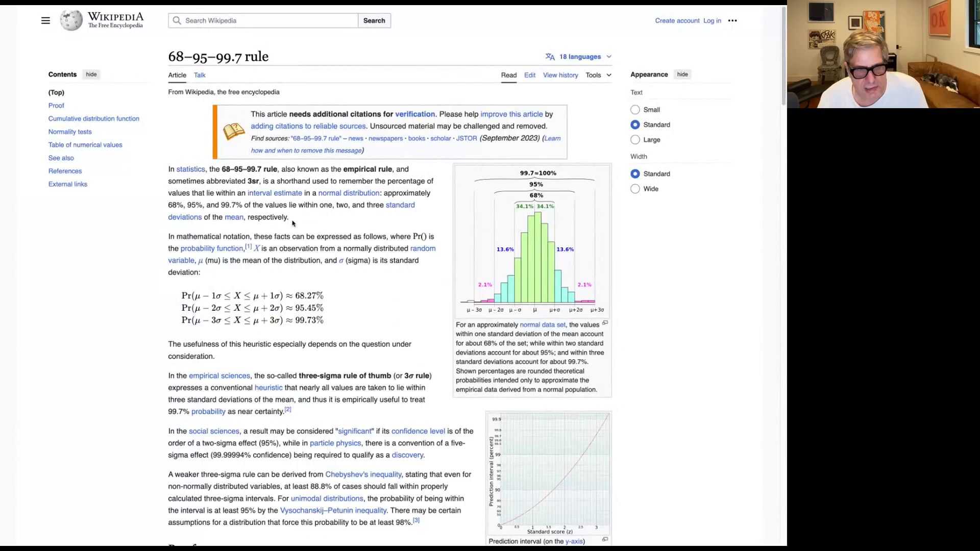
Step: Scroll the 68–95–99.7 rule article down to the one, two and three sigma probability formulas
scroll("down", 3)
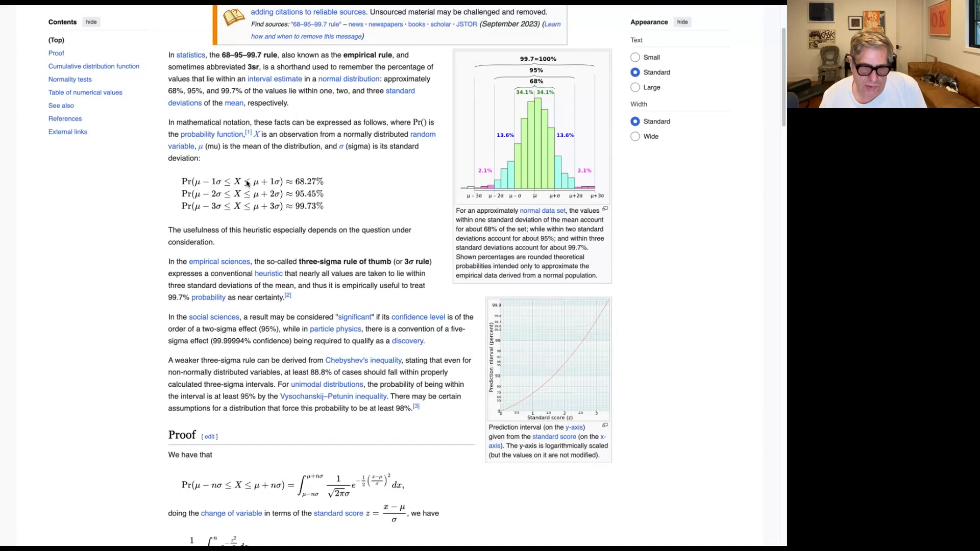
mouse_move(318, 183)
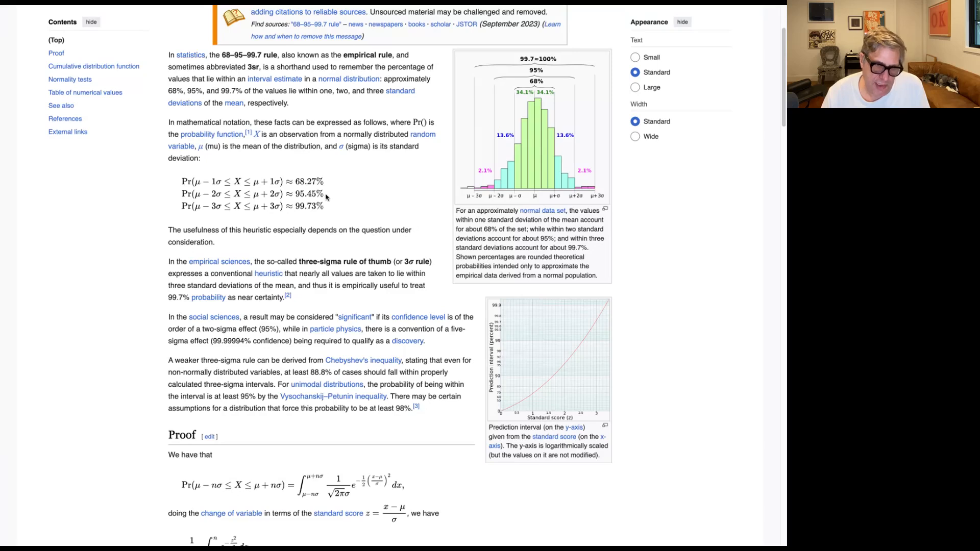
mouse_move(318, 197)
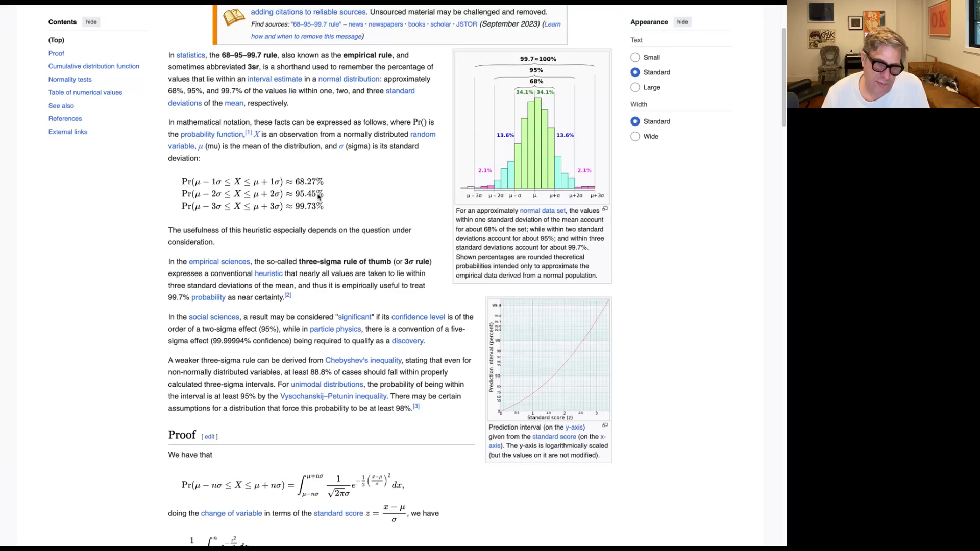
mouse_move(311, 185)
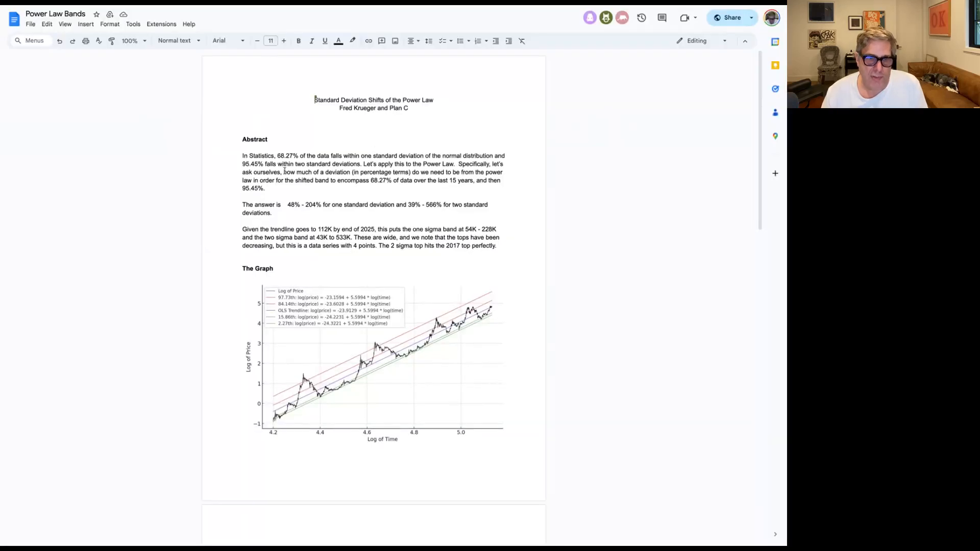
Step: Scroll the Power Law Bands paper past the graph to the Regressions and Data trendline formulas
scroll("down", 3)
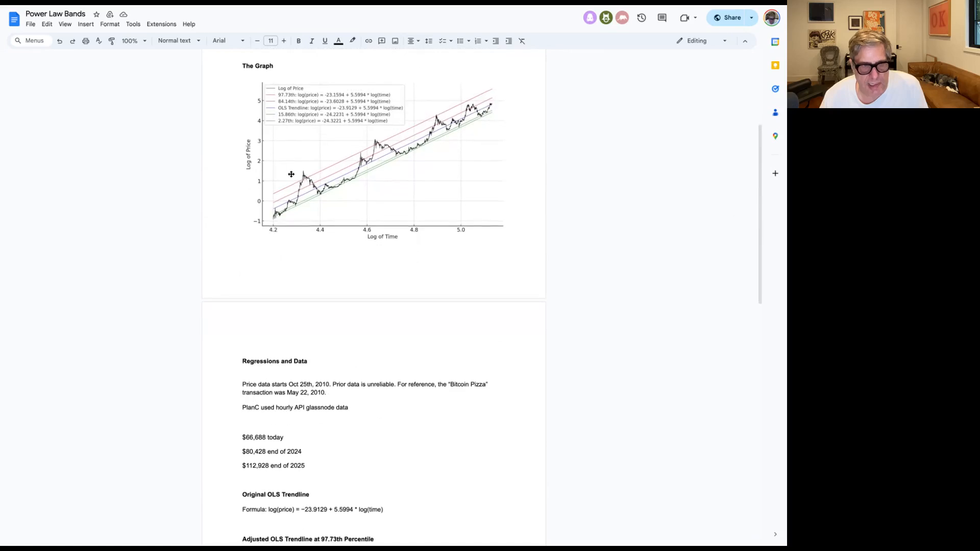
scroll("down", 3)
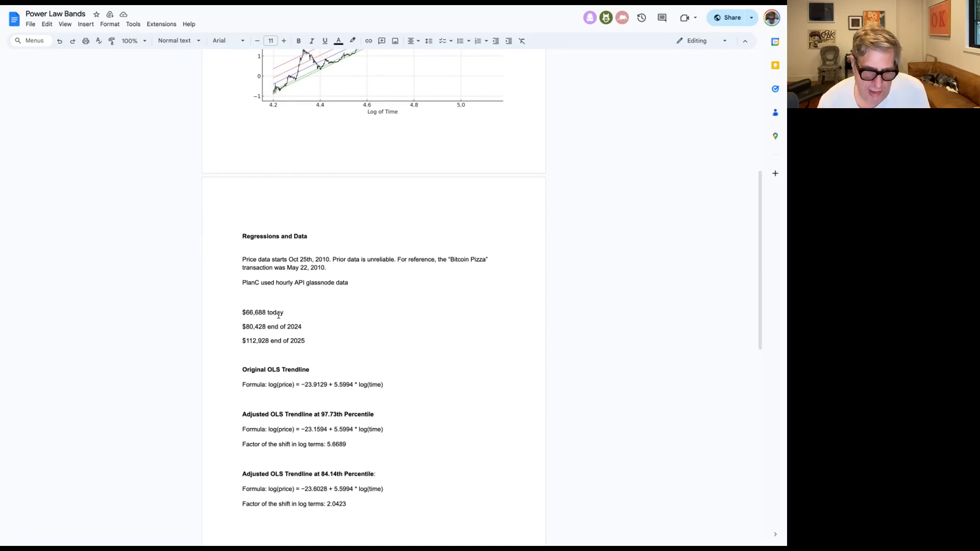
mouse_move(284, 326)
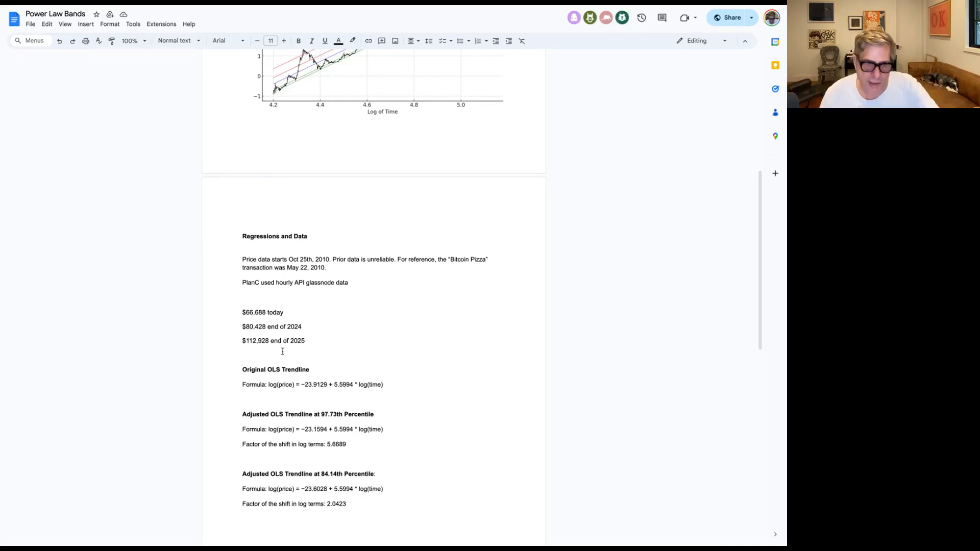
scroll("down", 3)
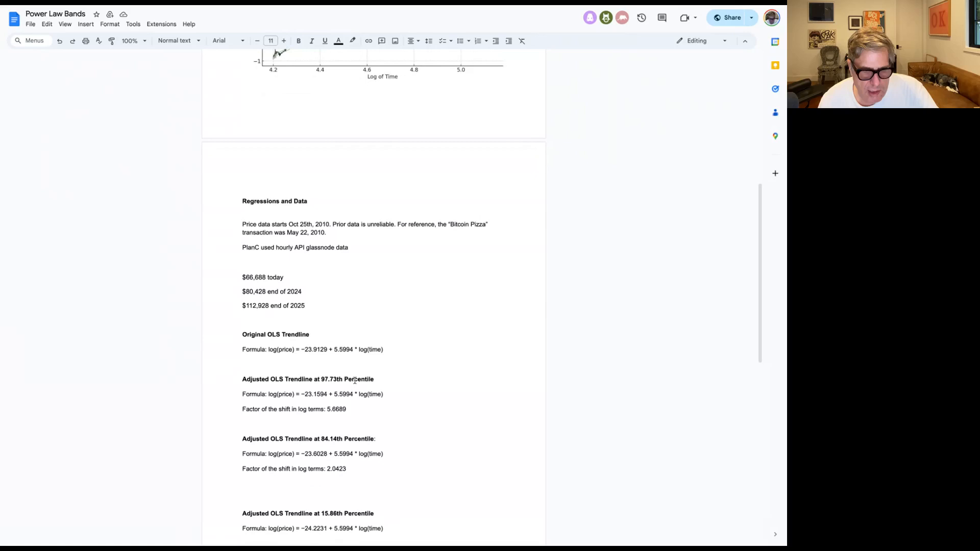
mouse_move(337, 343)
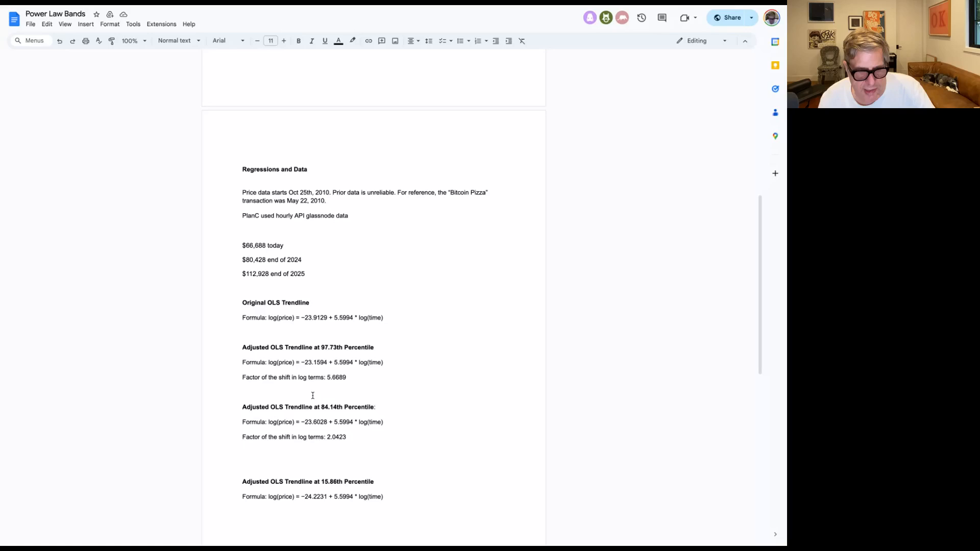
Step: Review the 15.86th and 2.27th percentile trendline formulas, then return to The Graph section
scroll("down", 3)
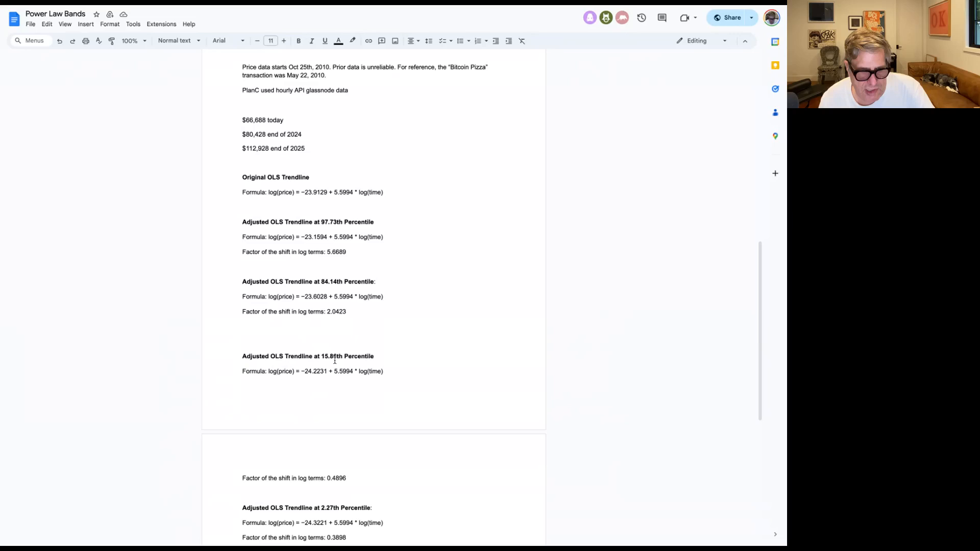
scroll("down", 3)
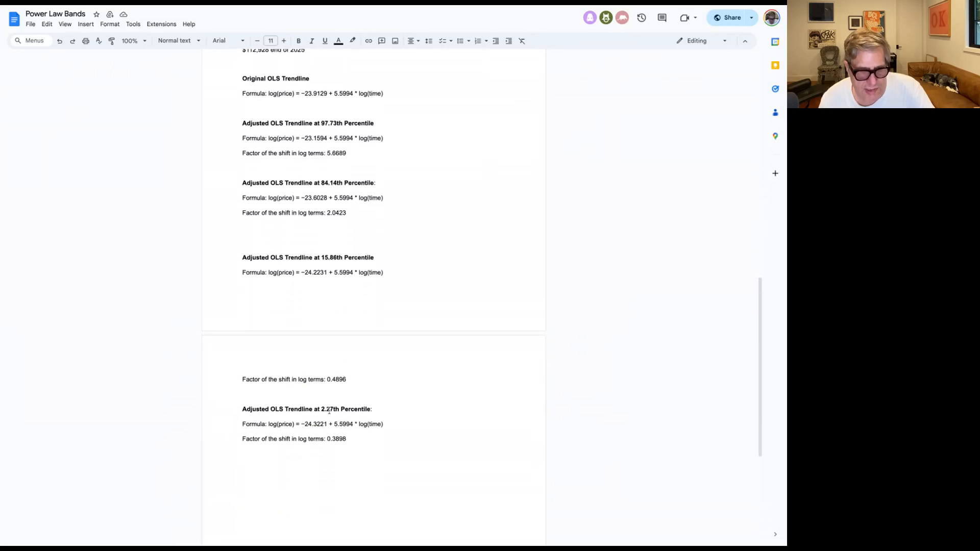
scroll("down", 3)
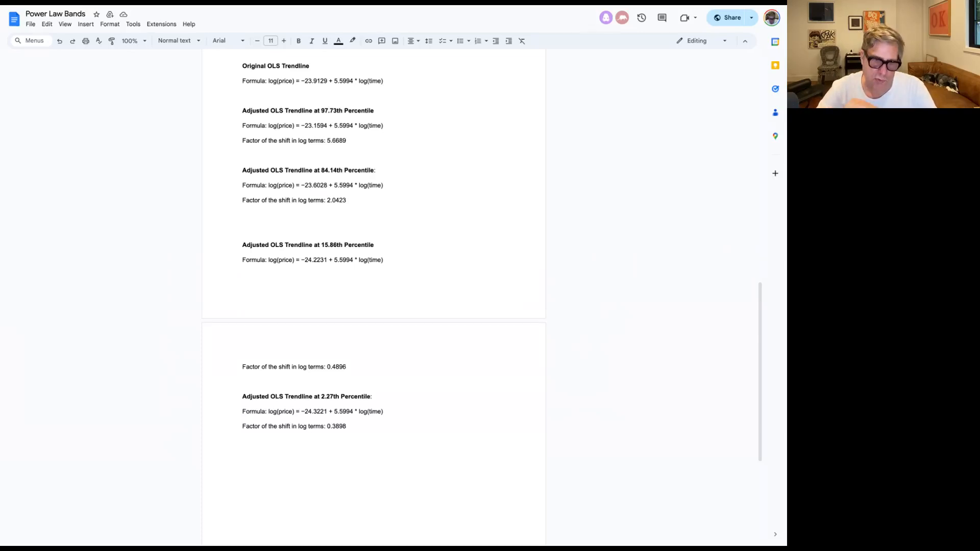
left_click(347, 426)
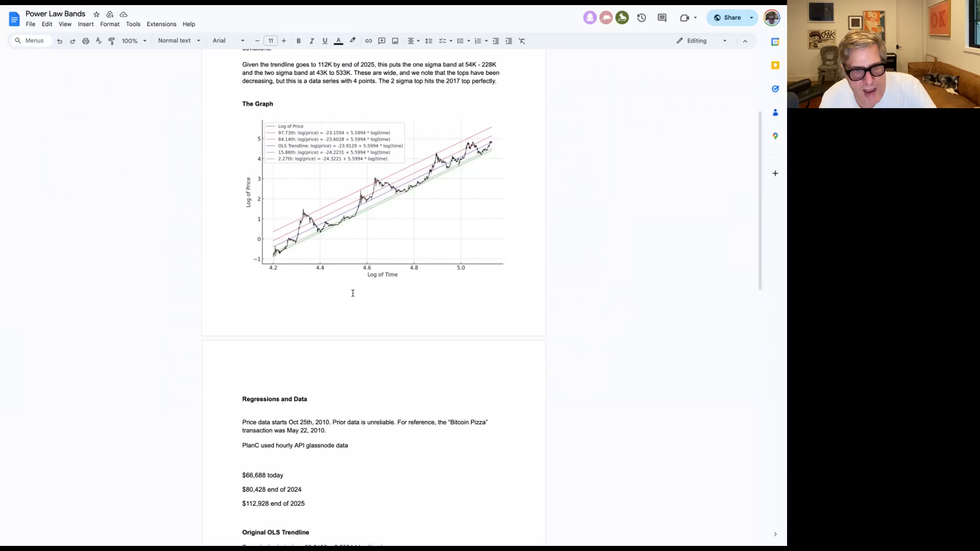
scroll("down", 3)
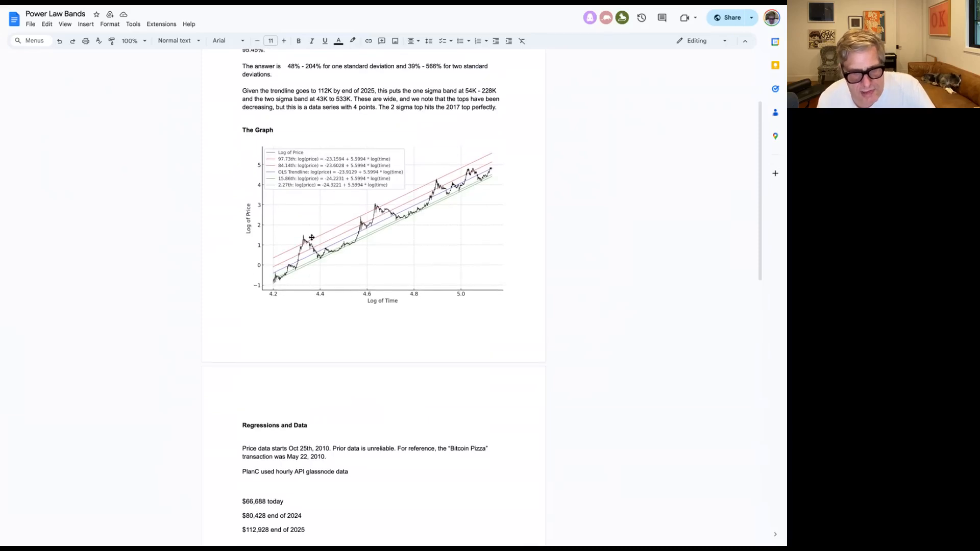
mouse_move(373, 204)
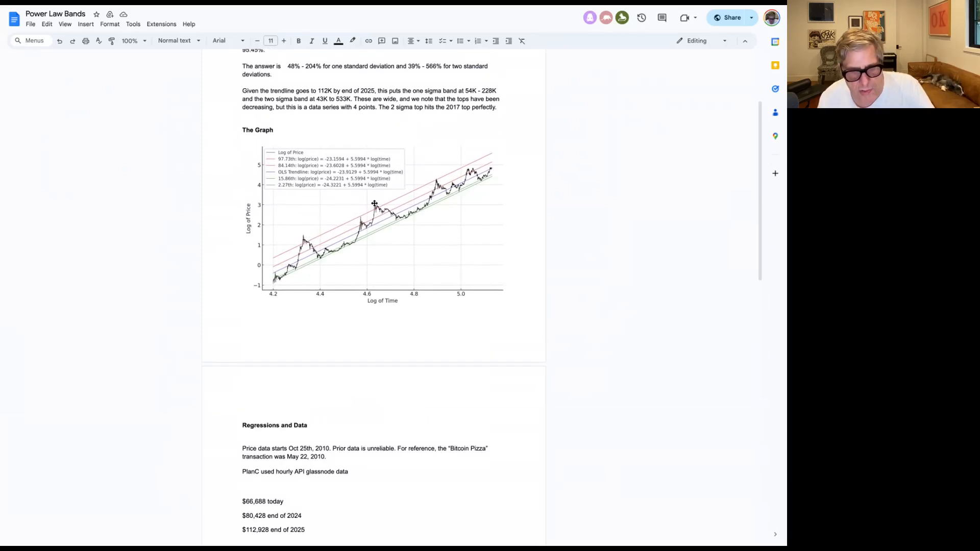
mouse_move(478, 170)
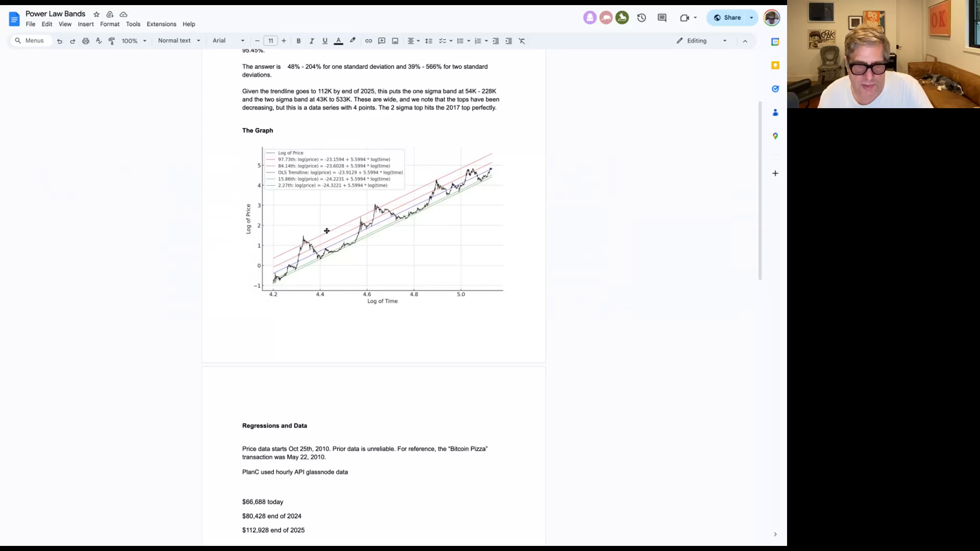
mouse_move(491, 165)
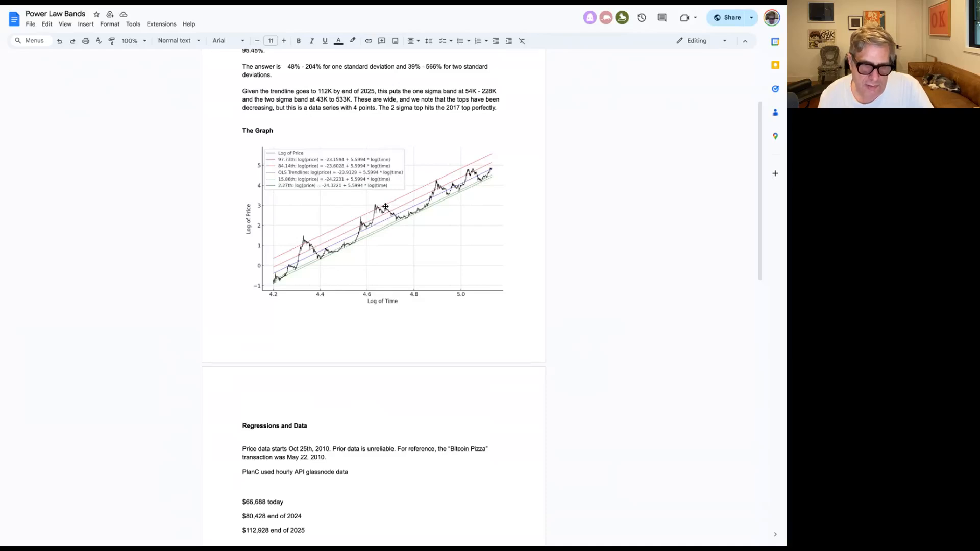
mouse_move(308, 234)
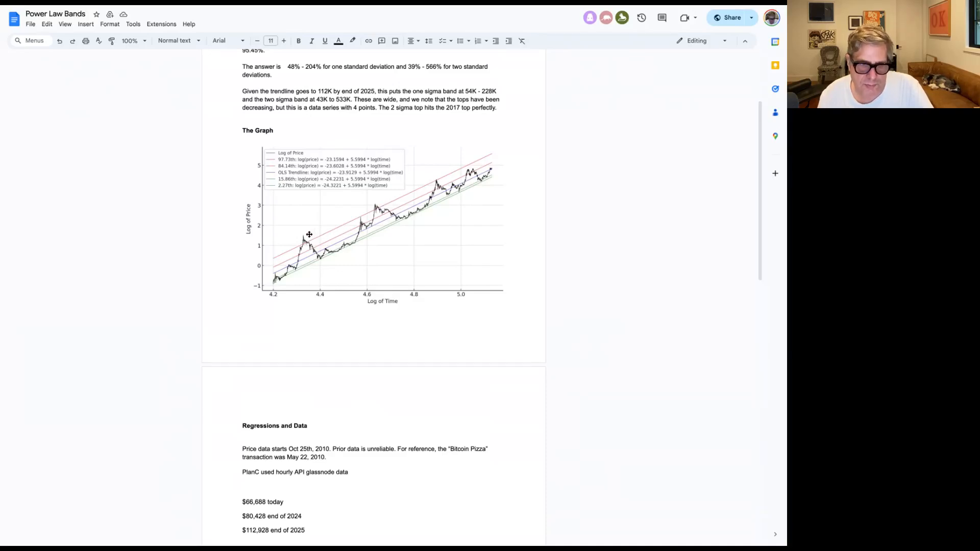
mouse_move(375, 215)
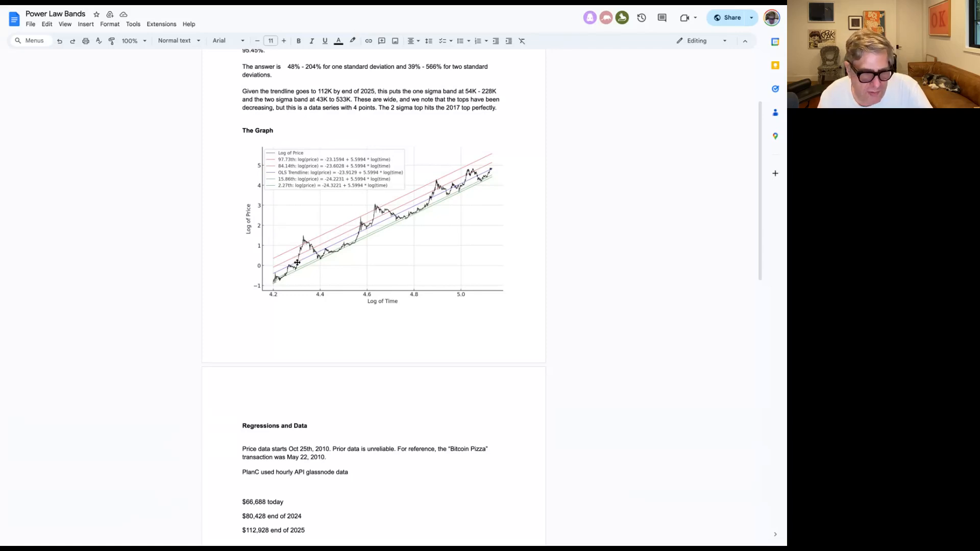
mouse_move(440, 184)
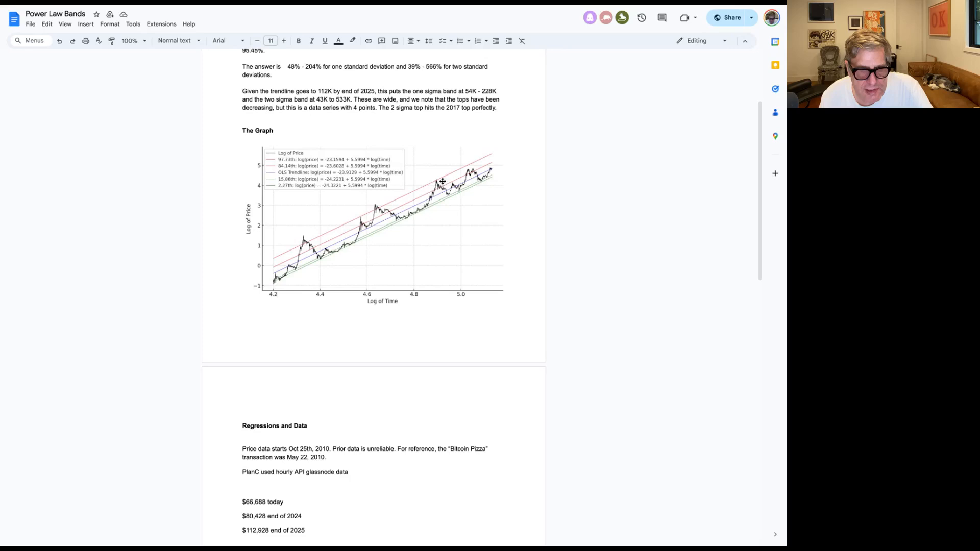
mouse_move(431, 182)
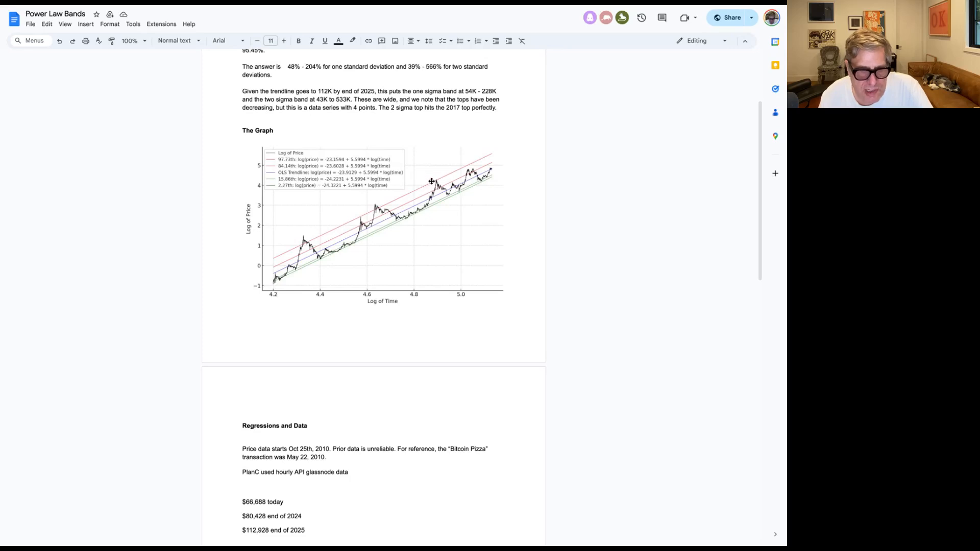
mouse_move(431, 189)
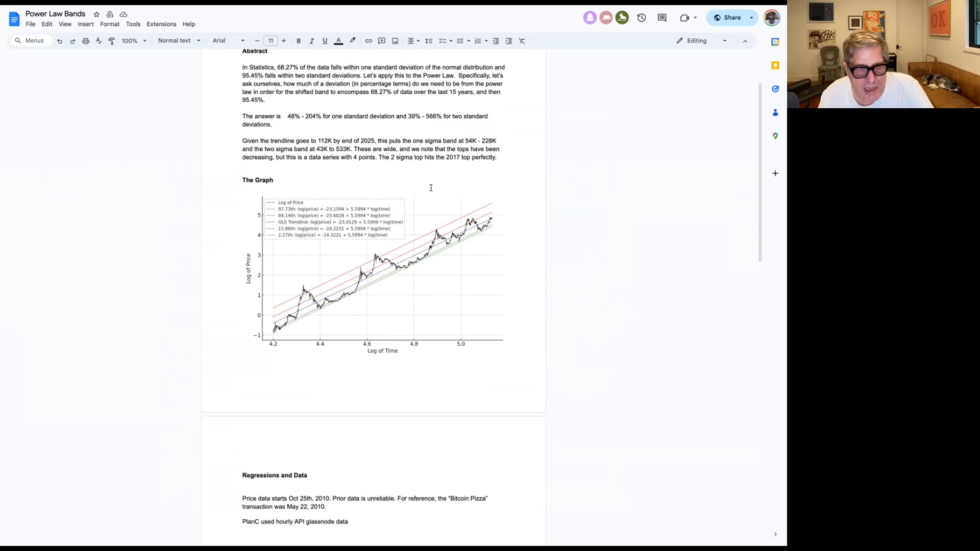
Step: Bring the paper's title and Abstract, with its 68.27% and 95.45% framing, into view
scroll("down", 3)
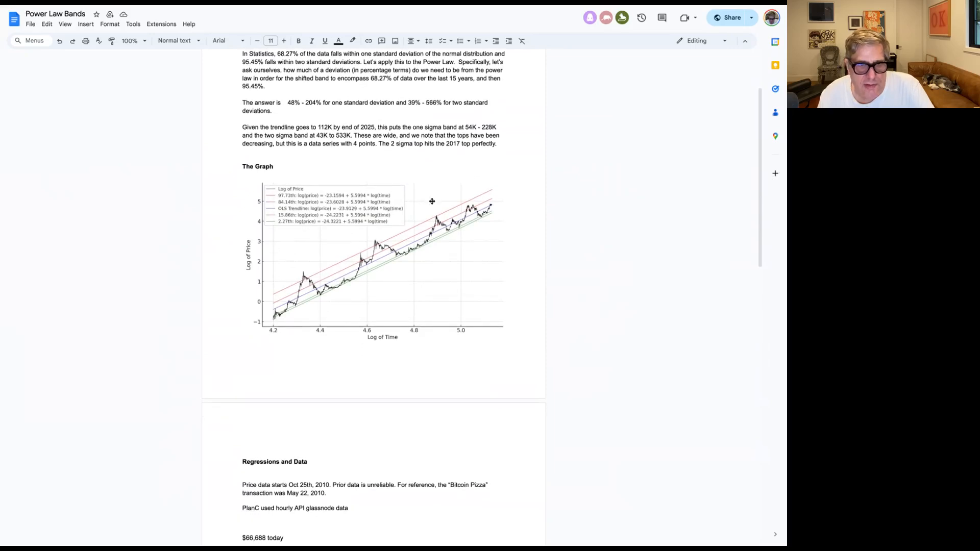
scroll("down", 3)
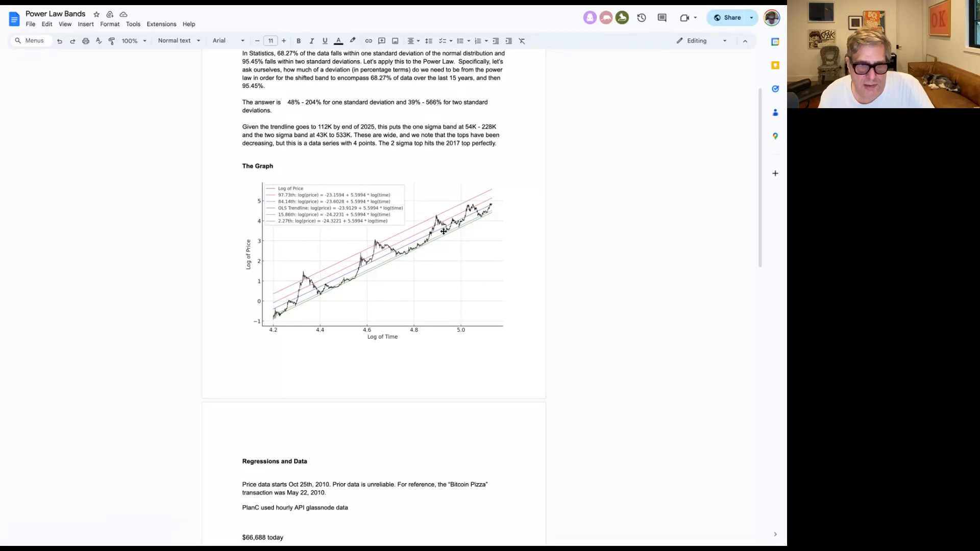
mouse_move(438, 217)
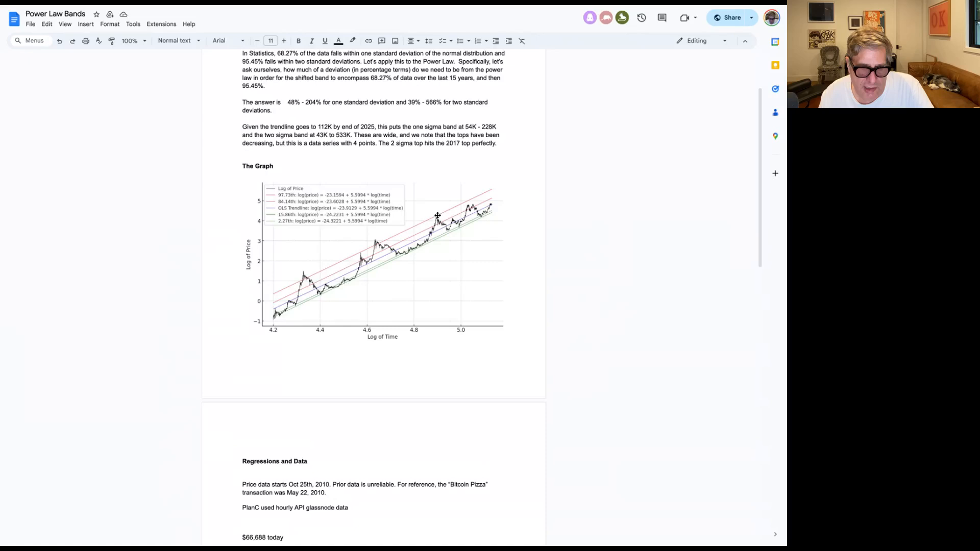
mouse_move(479, 193)
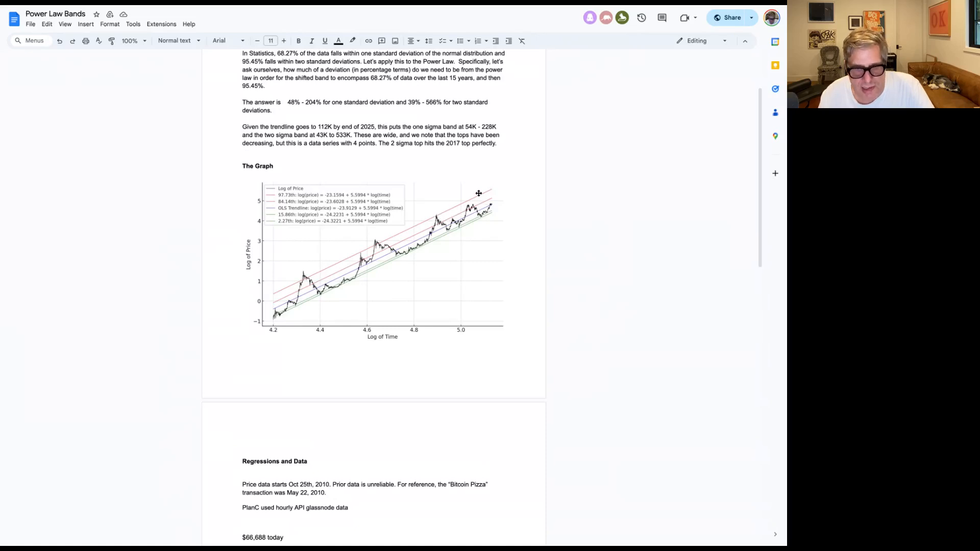
mouse_move(375, 247)
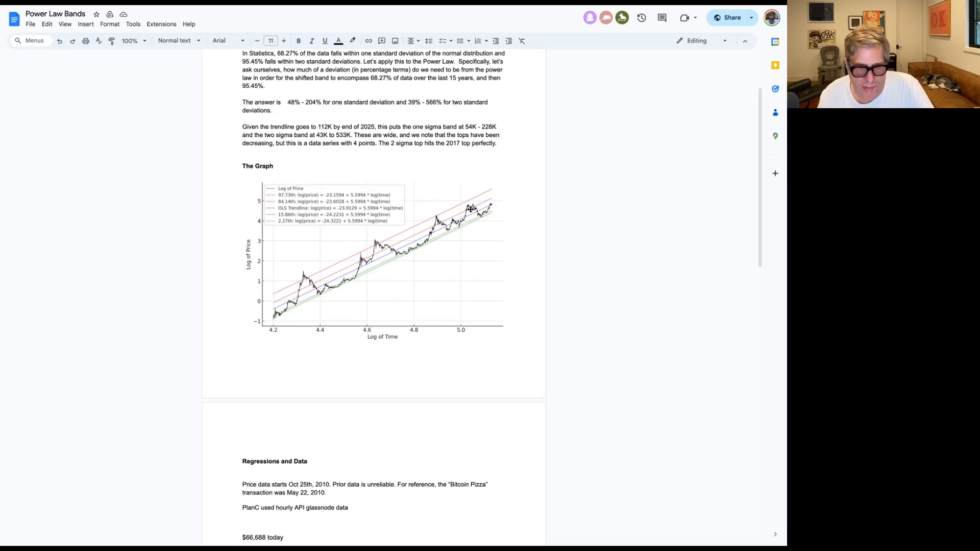
mouse_move(468, 205)
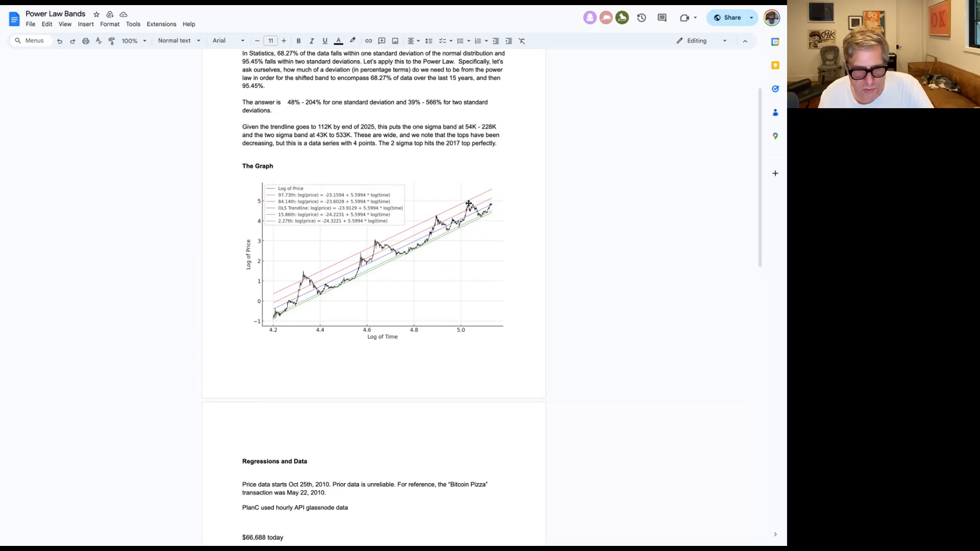
mouse_move(451, 211)
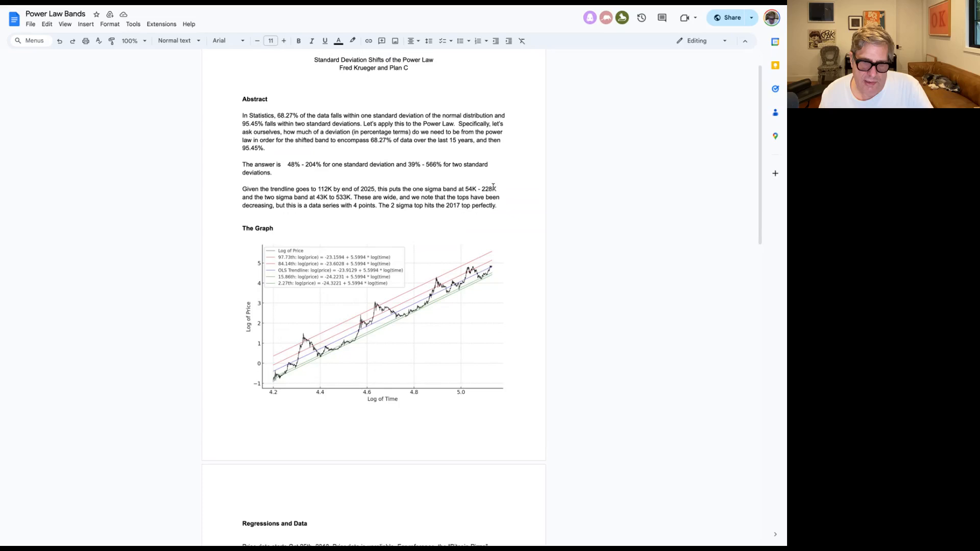
left_click_drag(459, 189, 497, 189)
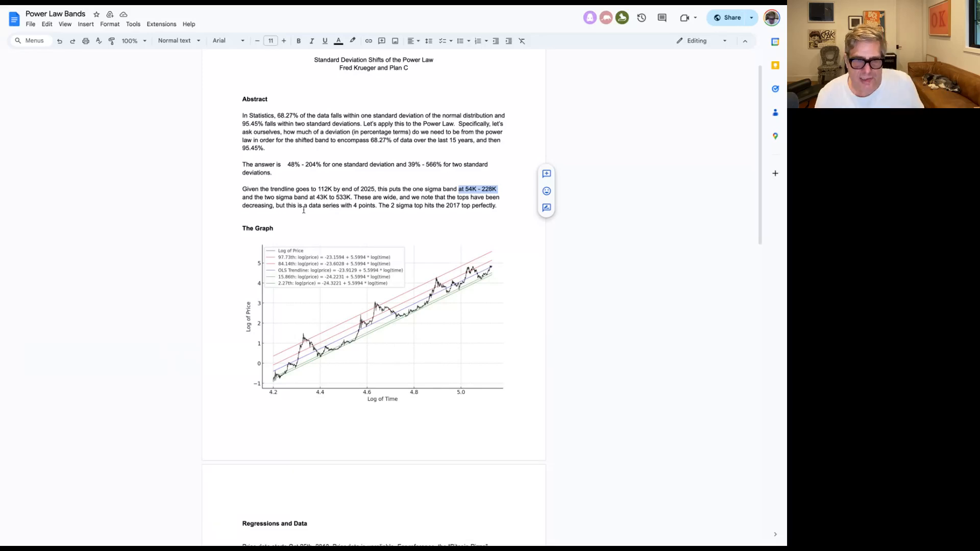
double_click(343, 197)
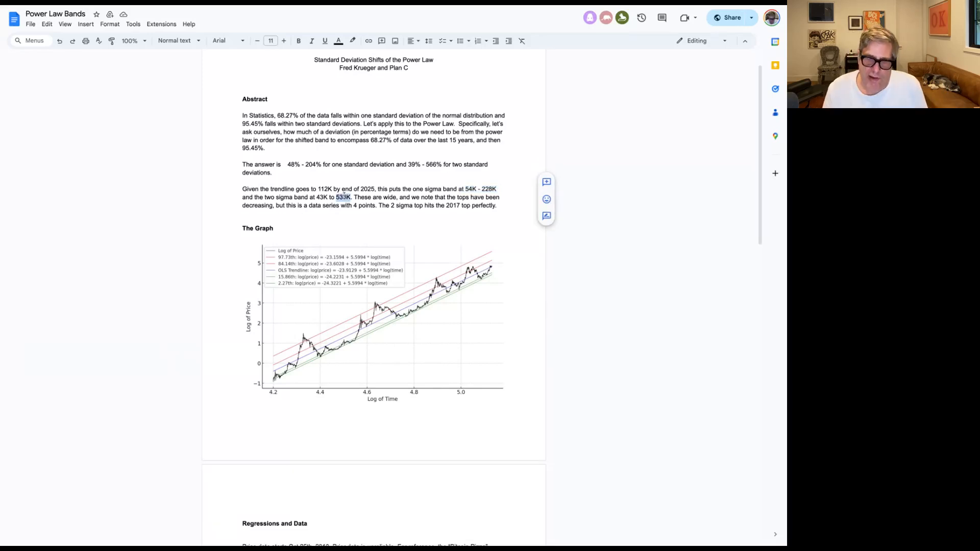
double_click(343, 197)
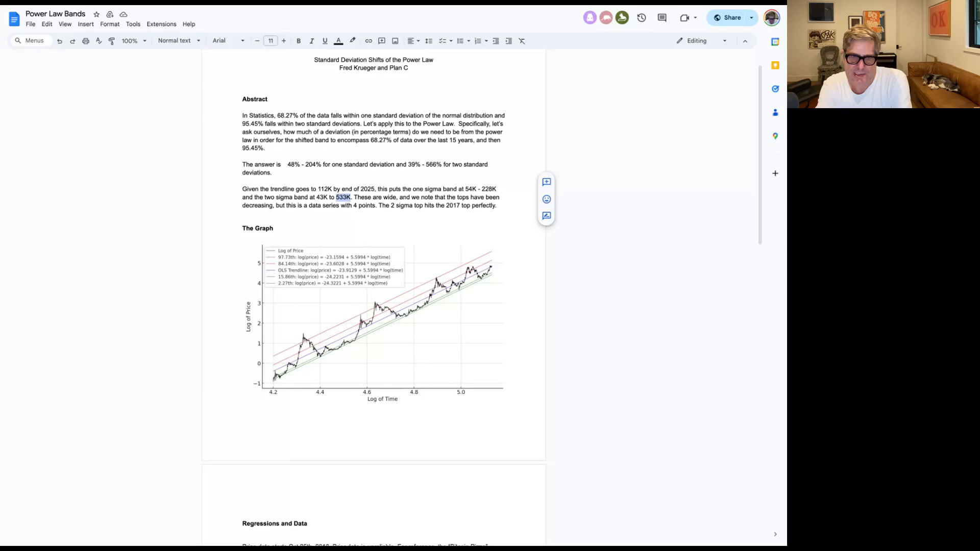